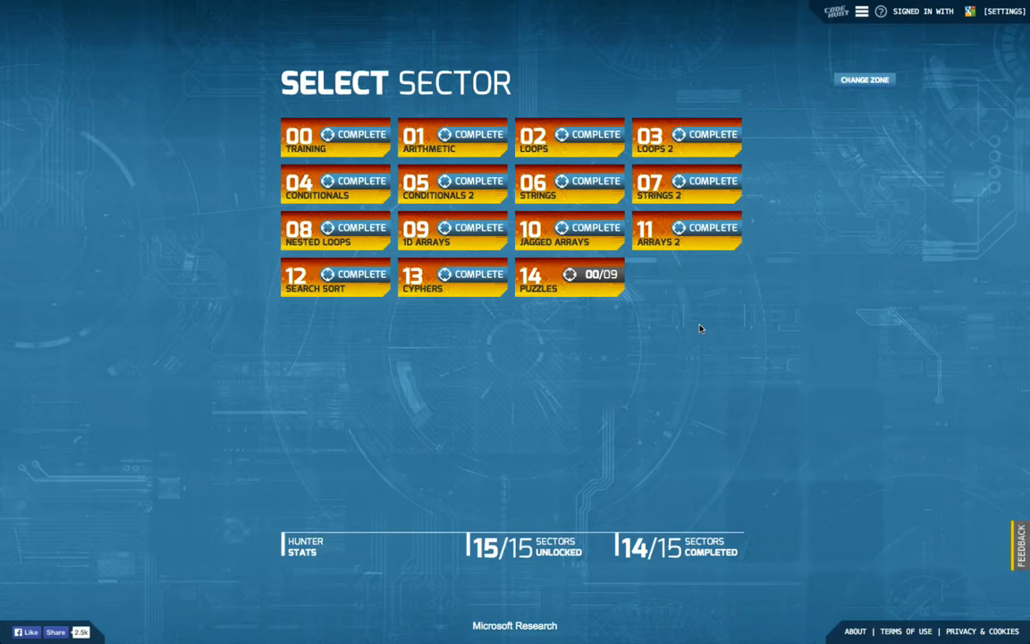
mouse_move(589, 344)
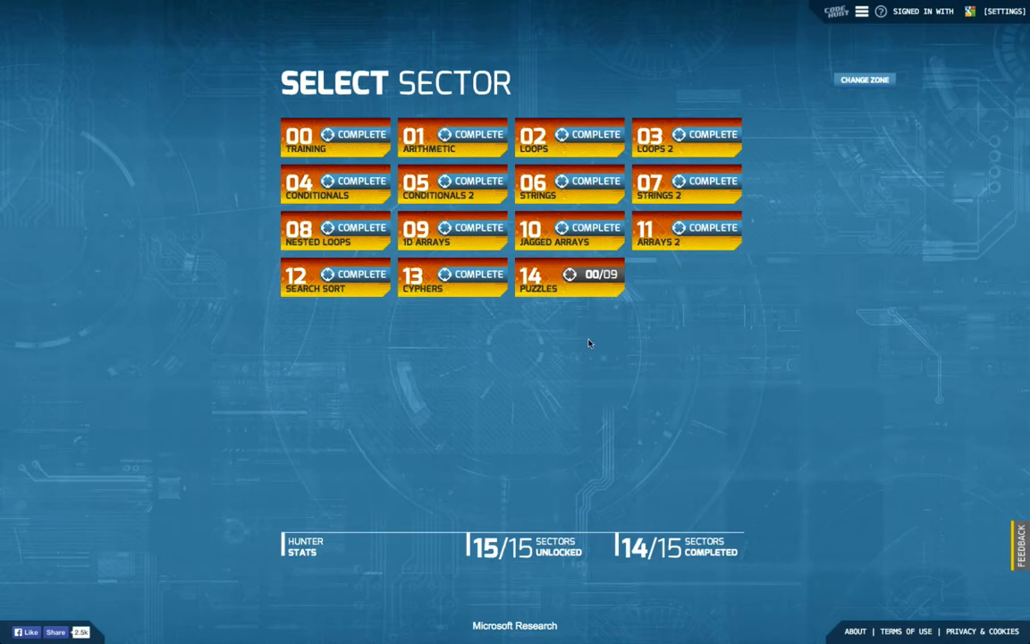
mouse_move(558, 284)
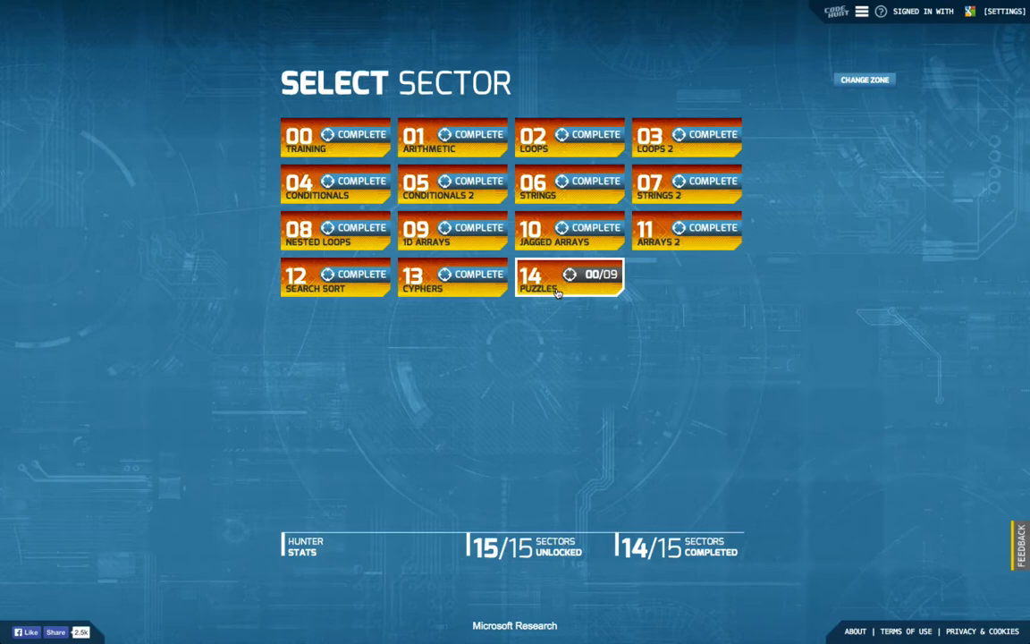
Open sector 14 Puzzles to load level 14.01 with its starter C# program.
left_click(565, 278)
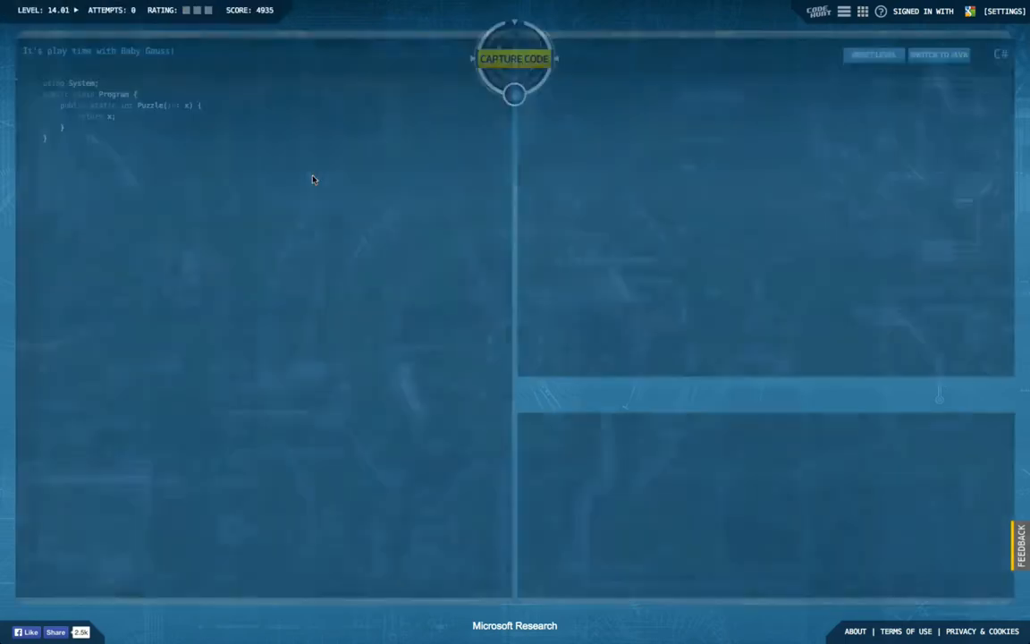
Switch the coding language to Java, reopen level 14.01 and test the Java starter code.
left_click(515, 61)
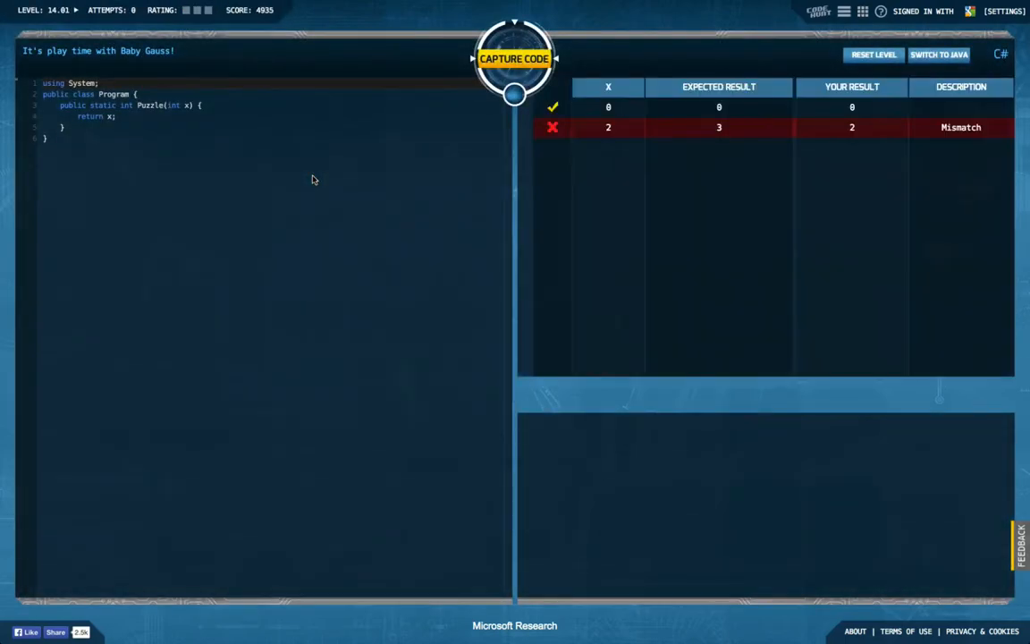
left_click(511, 61)
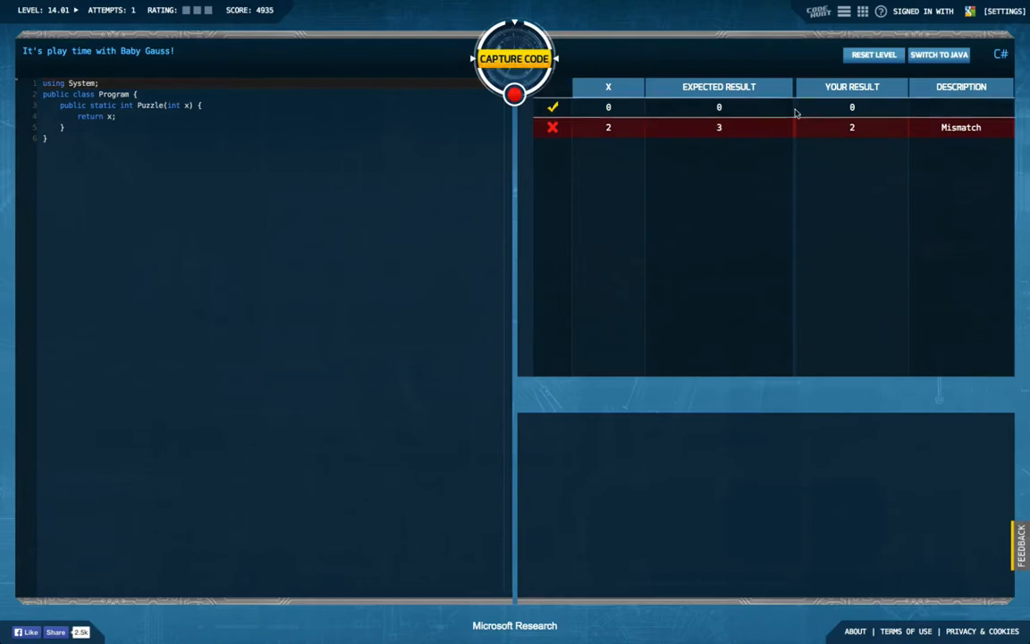
left_click(937, 55)
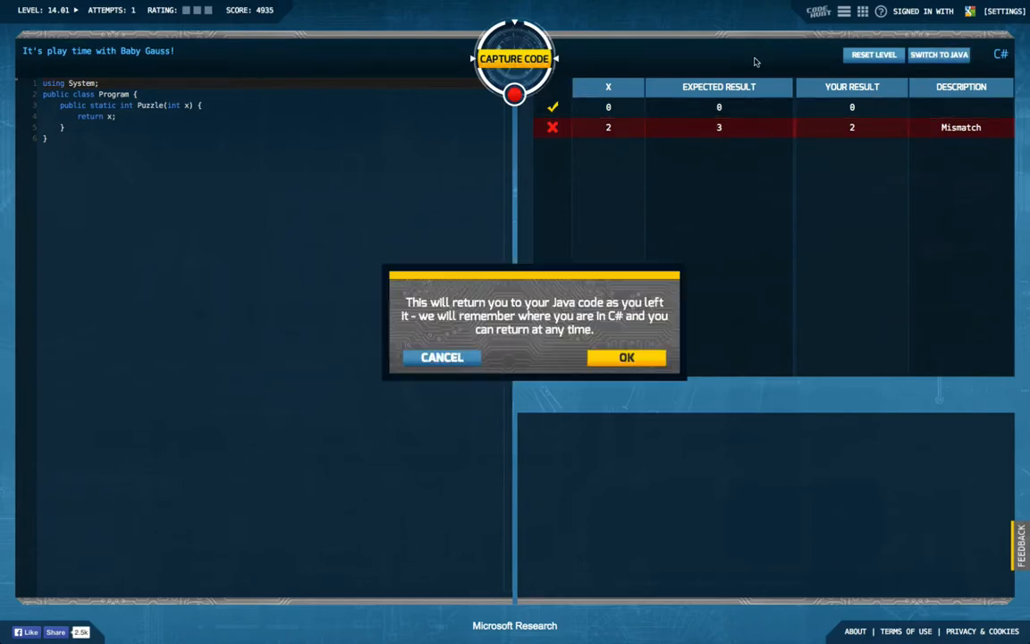
left_click(626, 357)
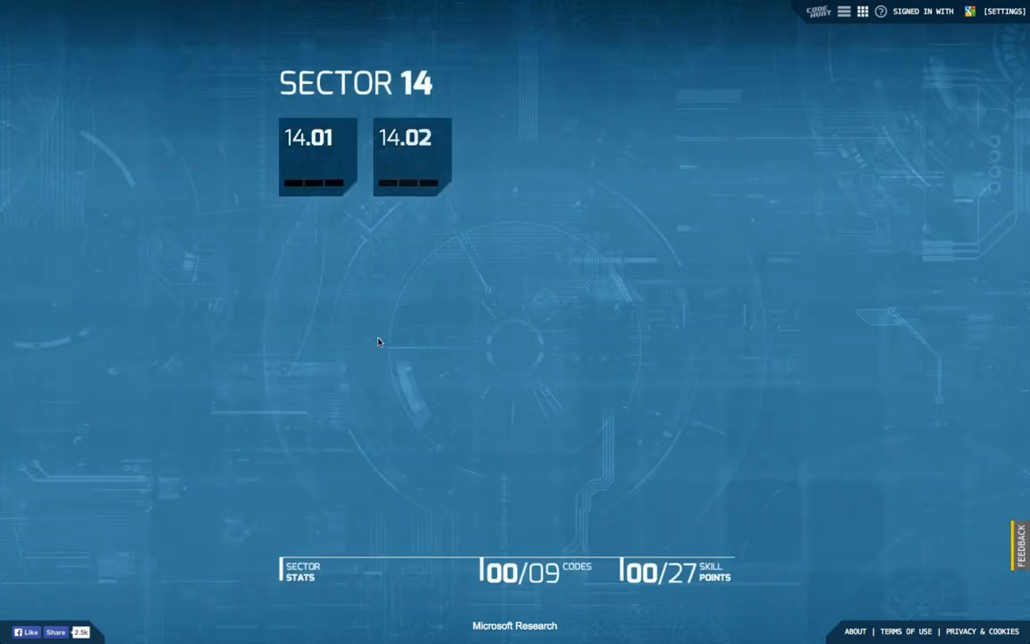
left_click(315, 157)
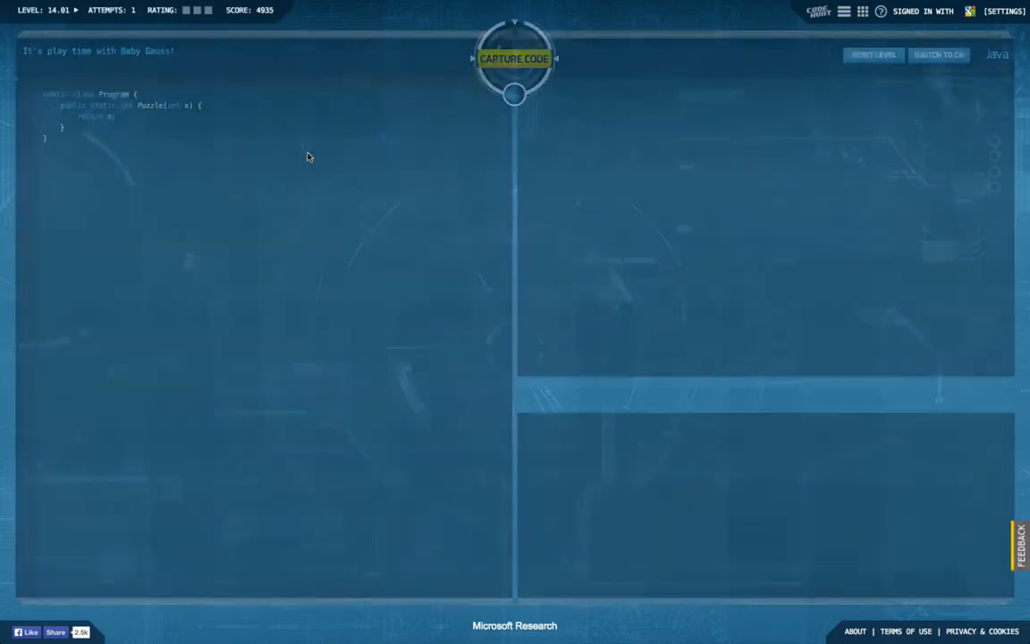
left_click(513, 60)
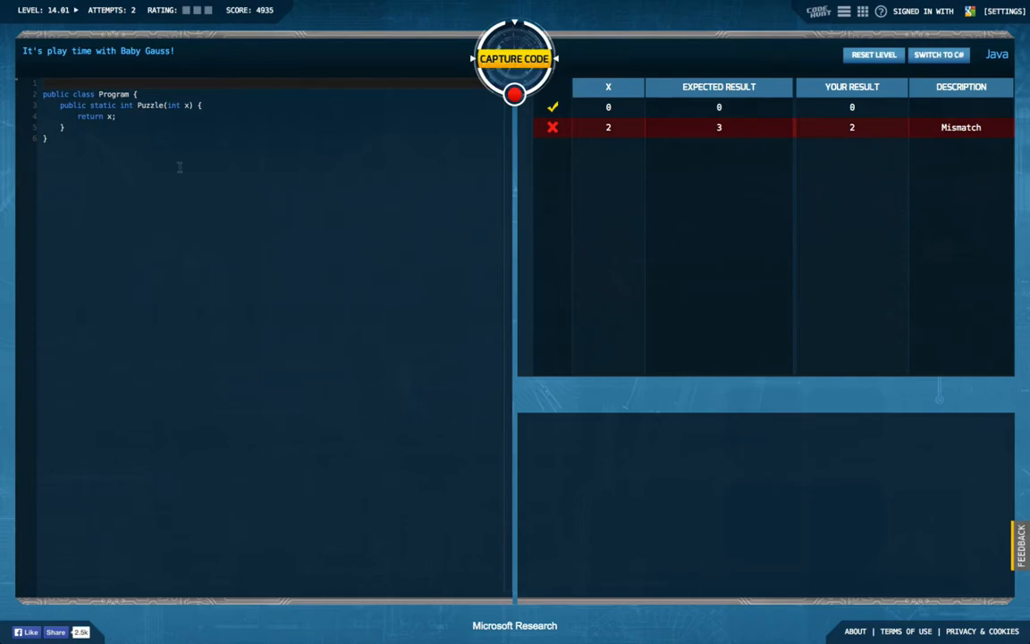
mouse_move(204, 132)
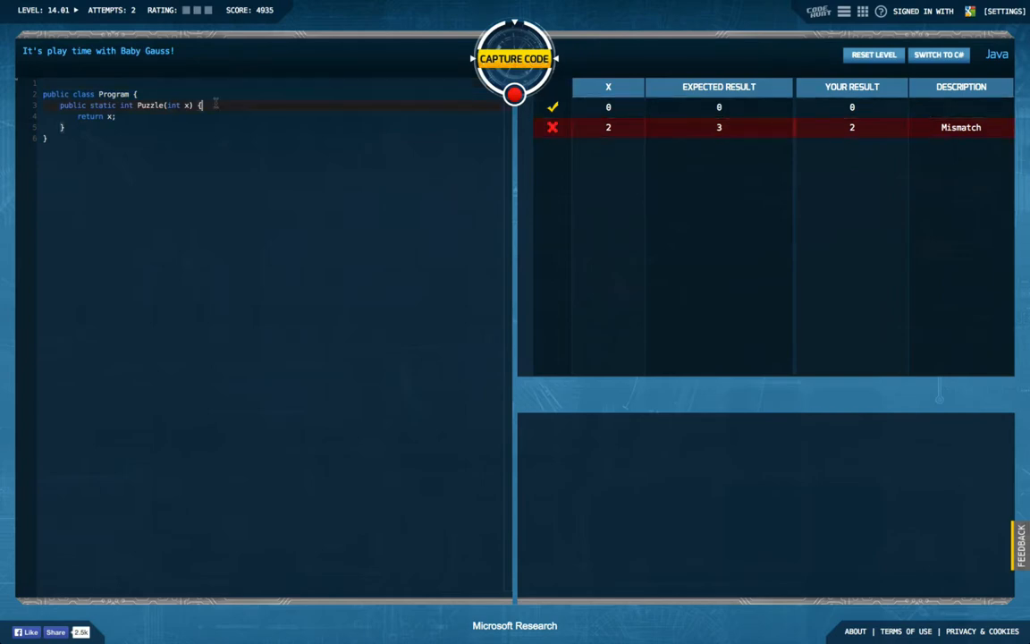
Add 'if (x == 2) return 3;' above return x and capture code, exposing a mismatch at x=38.
key("Enter")
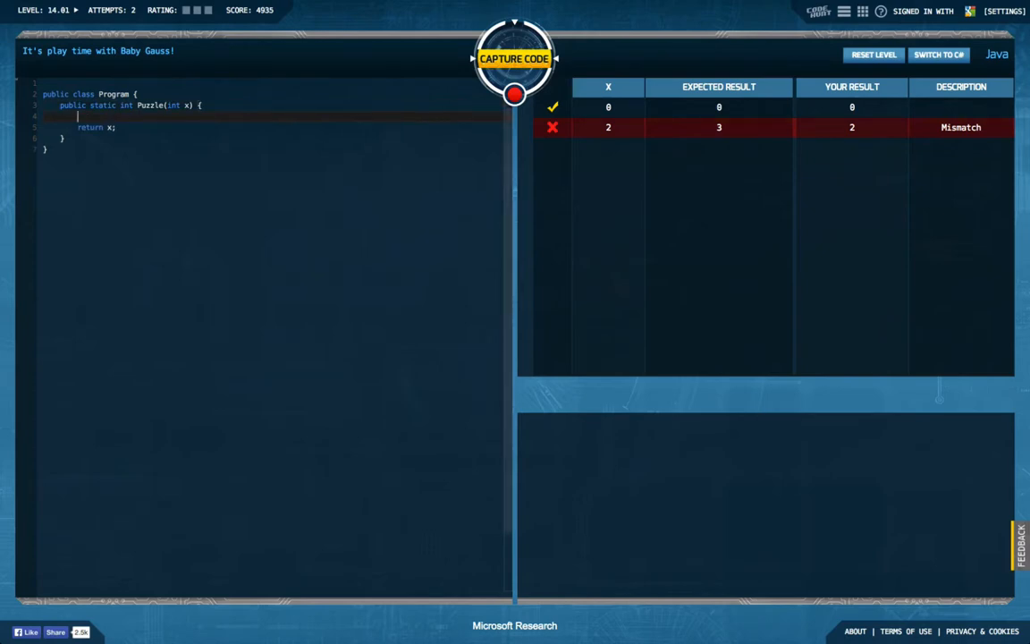
type("if (x == 2) return")
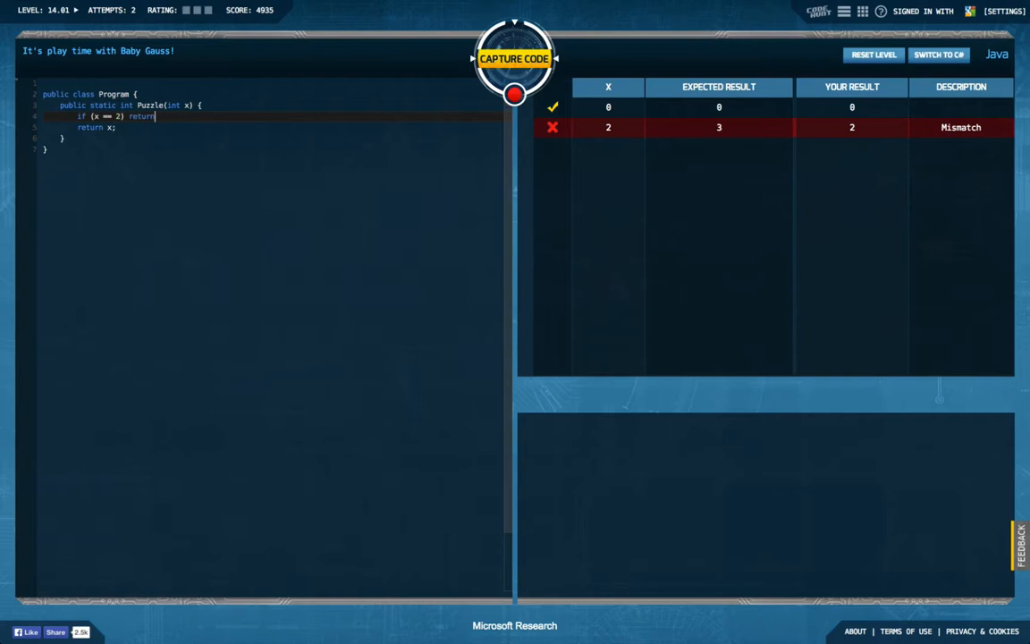
type("3;")
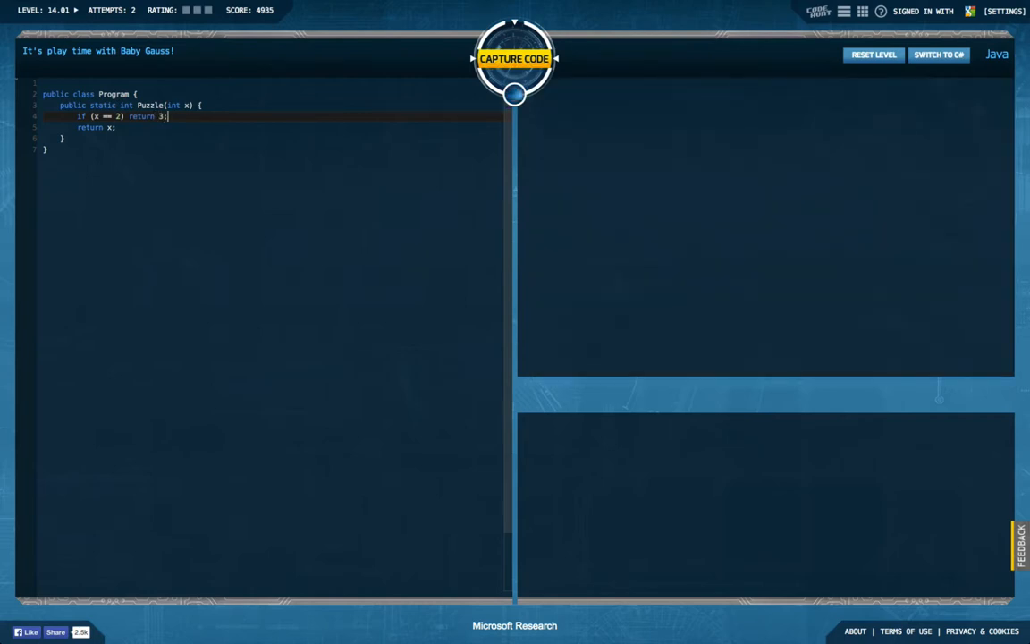
left_click(511, 58)
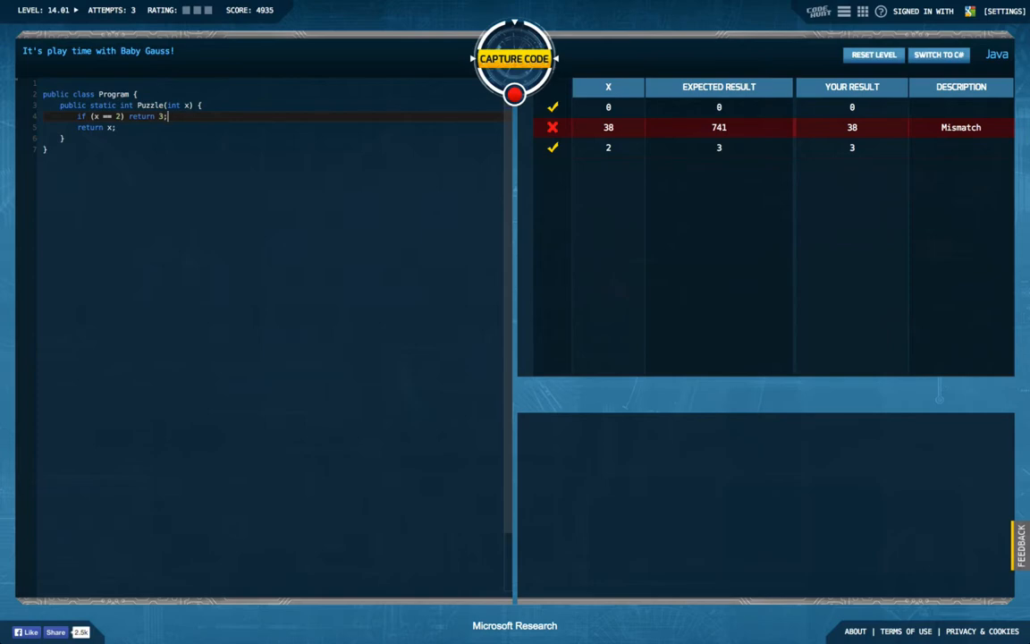
Add if statements for x == 1, 3, 4, 5, 6, test them, and make x == 3 return 6.
key("Enter")
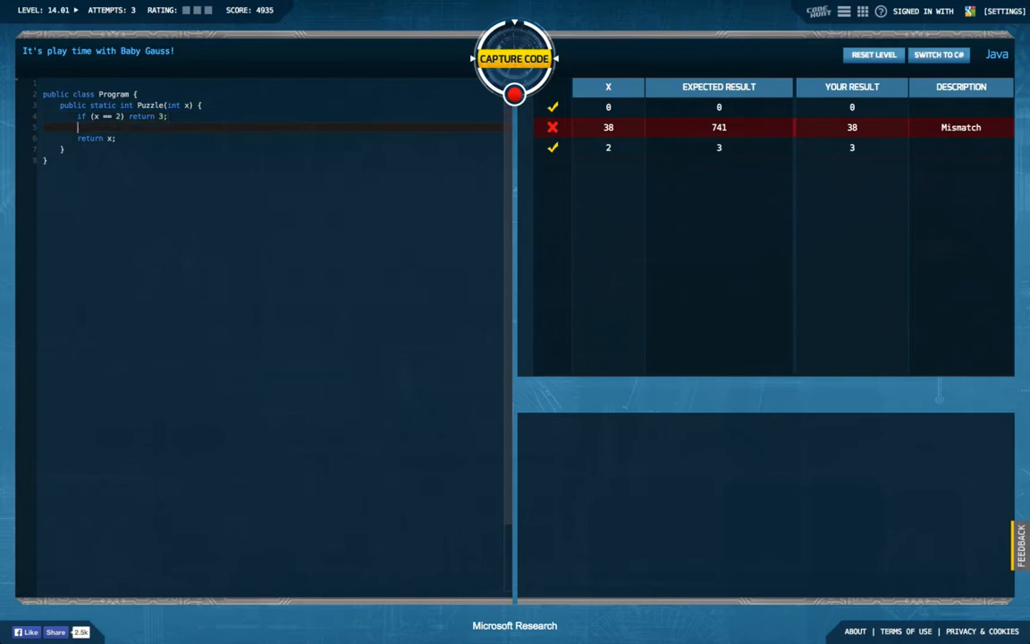
type("if ()")
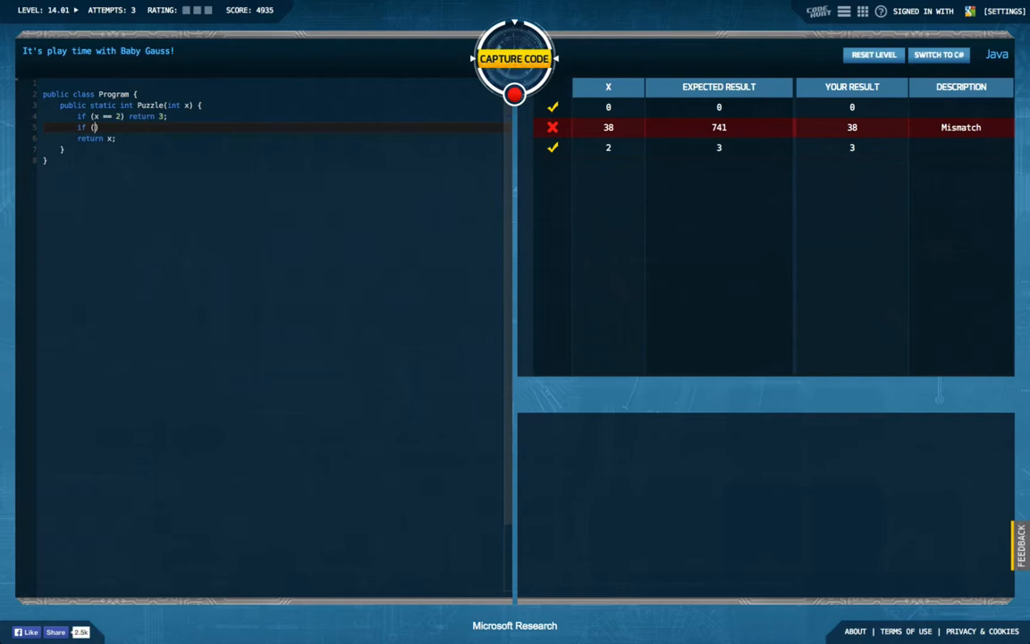
type("x ==")
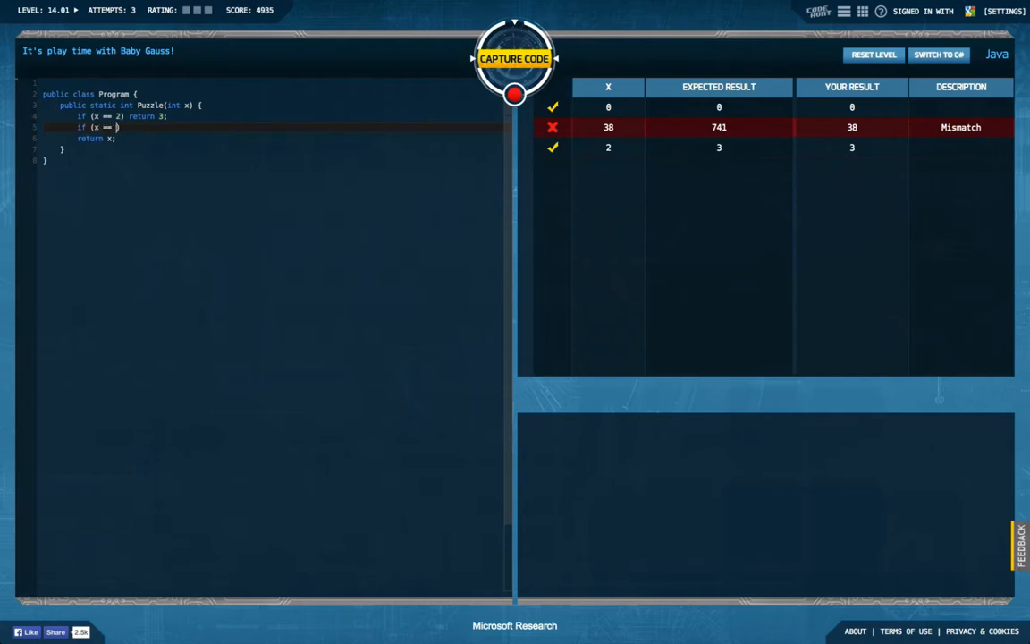
type("3) return")
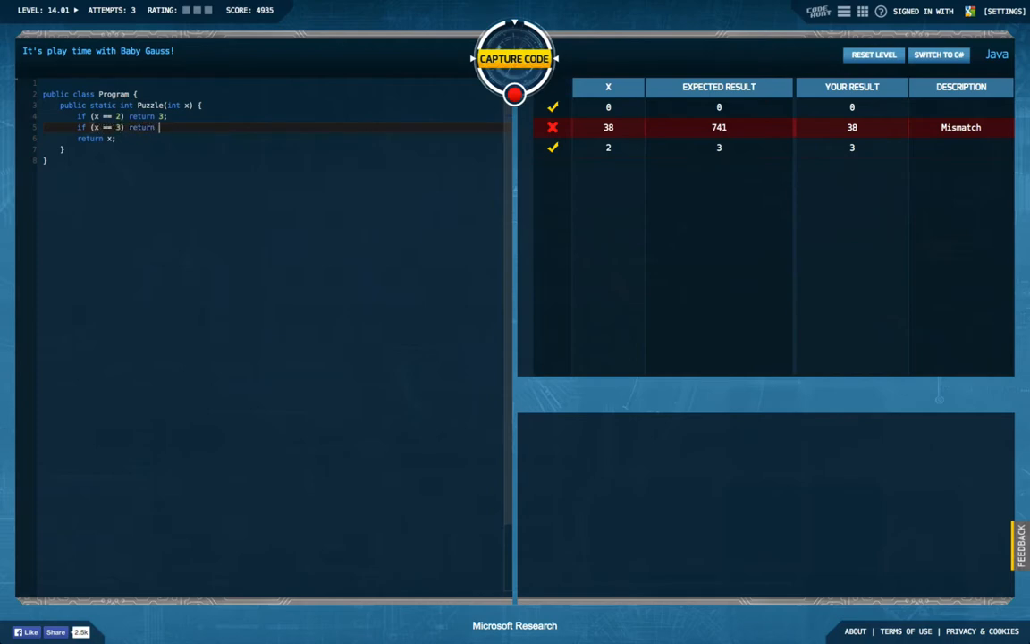
type("4;")
type("if (x == 1) return 1;")
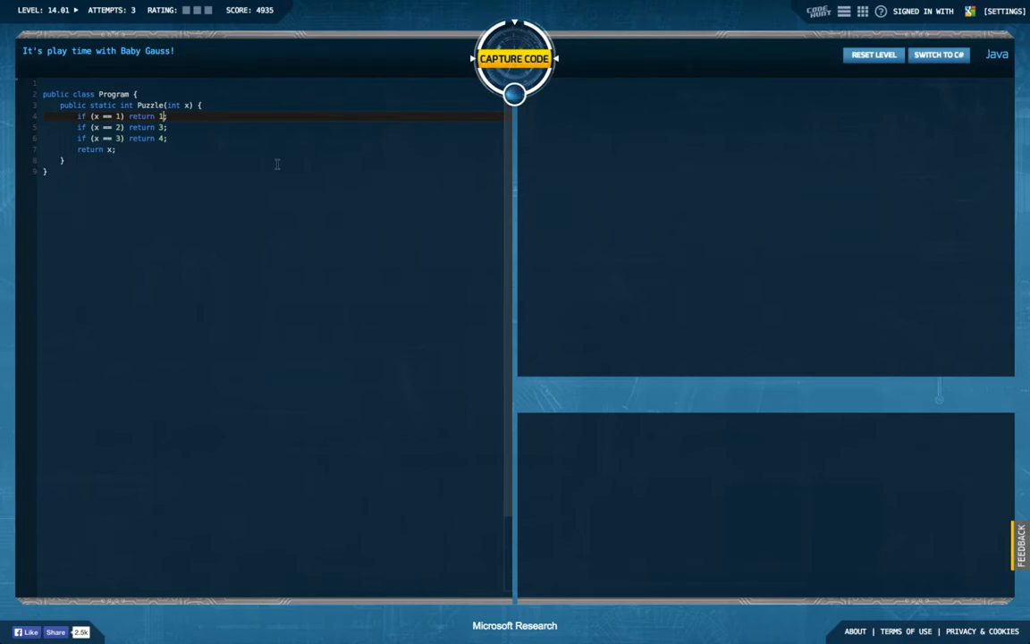
left_click(514, 59)
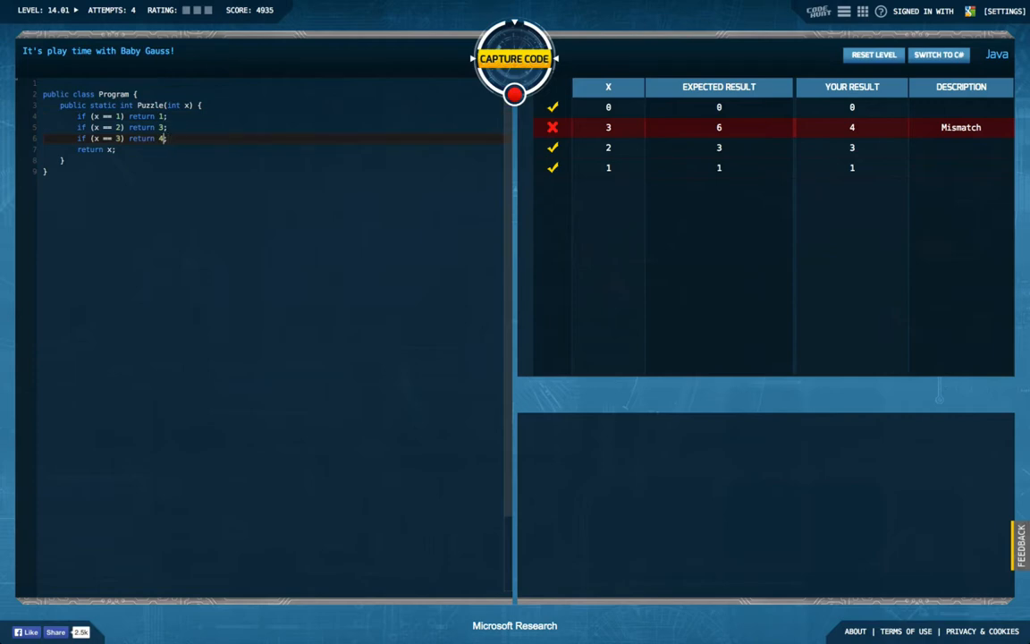
type("6) return 6;")
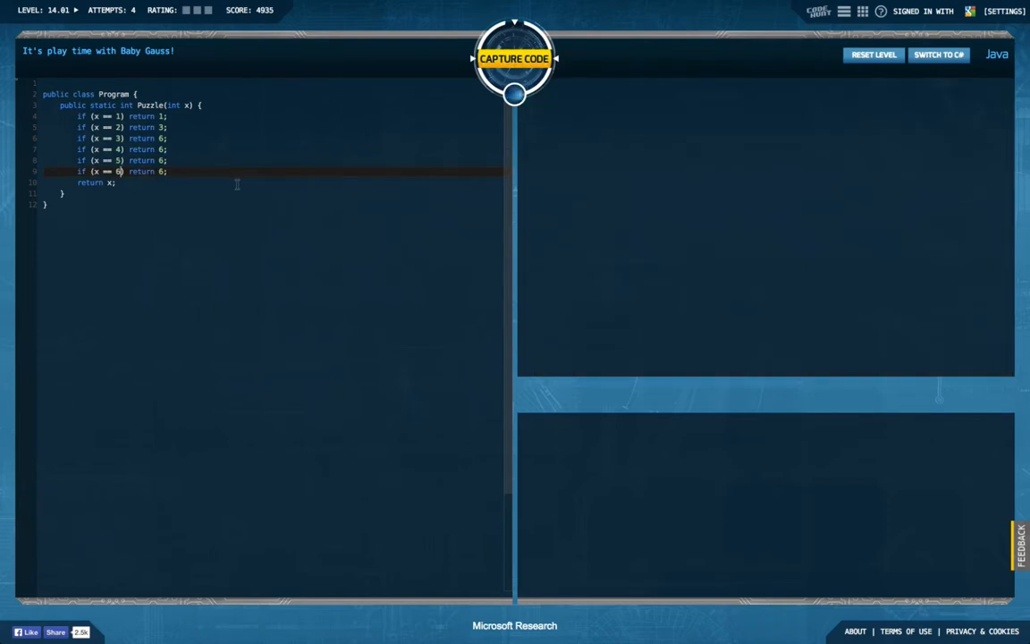
Set the x == 4, 5, 6 cases to return 10, 15, 21 and retest, leaving only x=32 mismatching.
left_click(515, 61)
type("10")
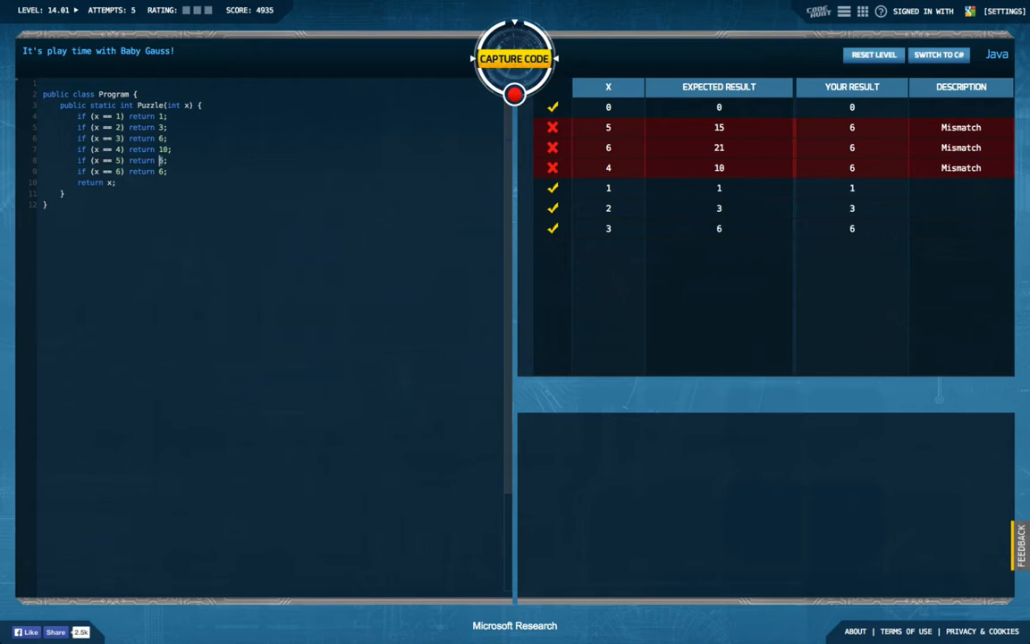
type("15")
left_click(289, 170)
type("21")
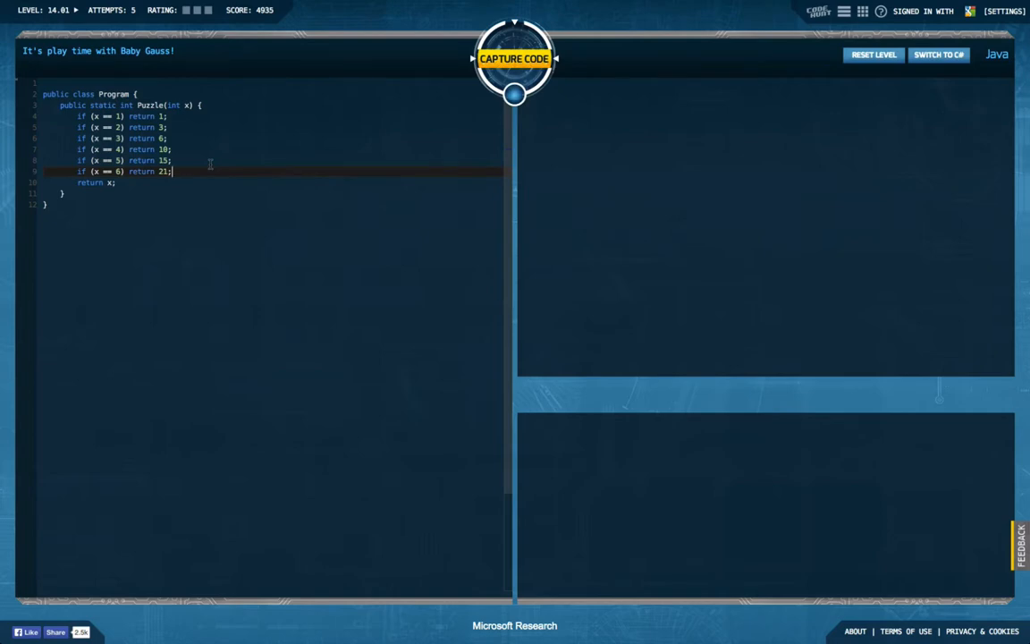
left_click(513, 61)
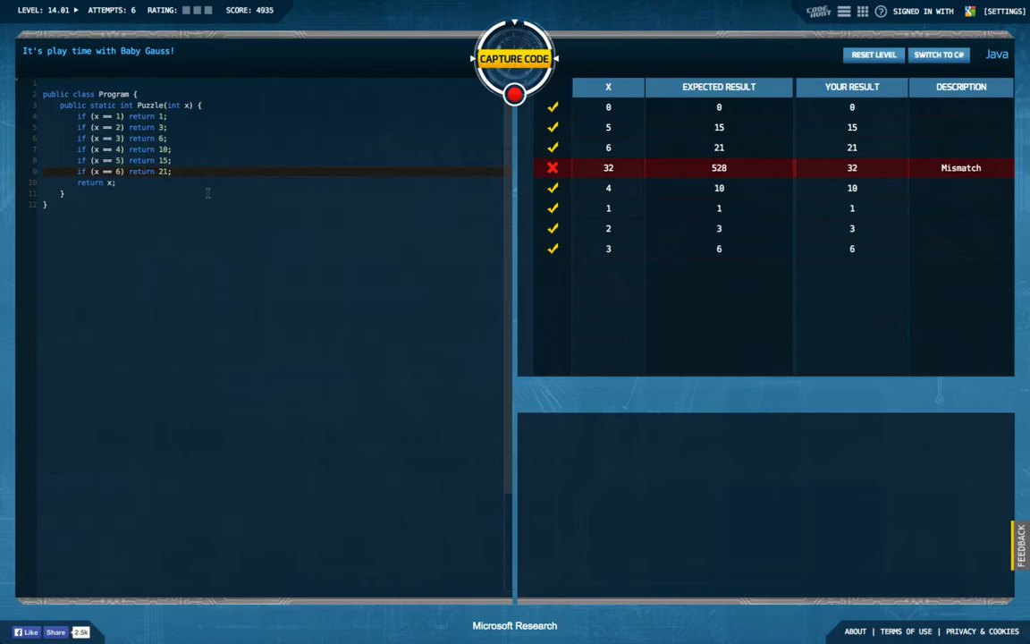
Replace the hard-coded cases with return x == 0 ? 0 : (x + Puzzle(x - 1)); capturing 14.01.
left_click_drag(75, 116, 172, 171)
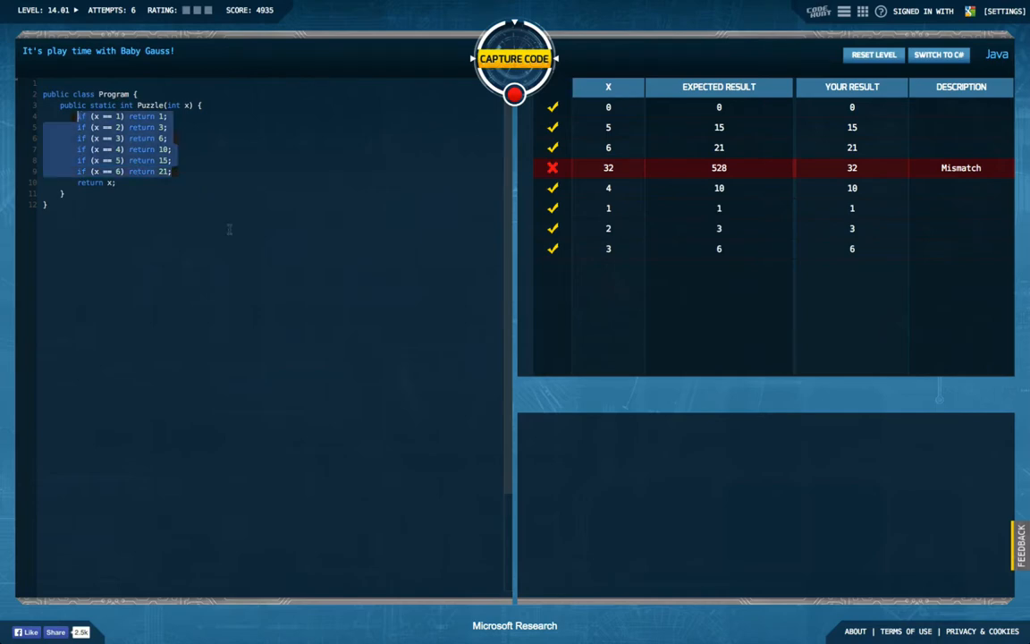
key("Delete")
type(" == ")
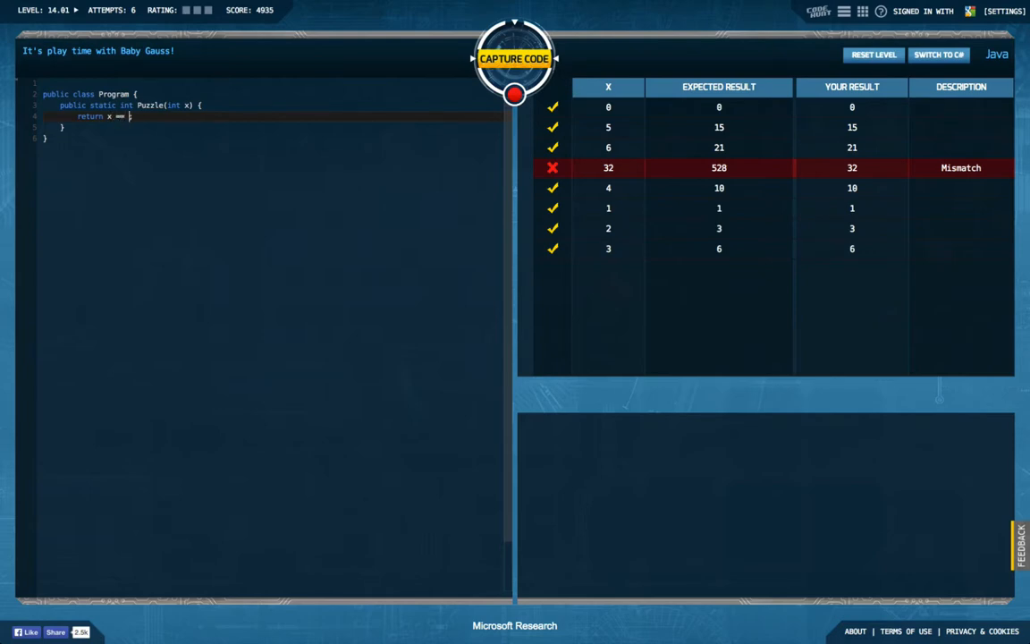
type("0 ? 0;")
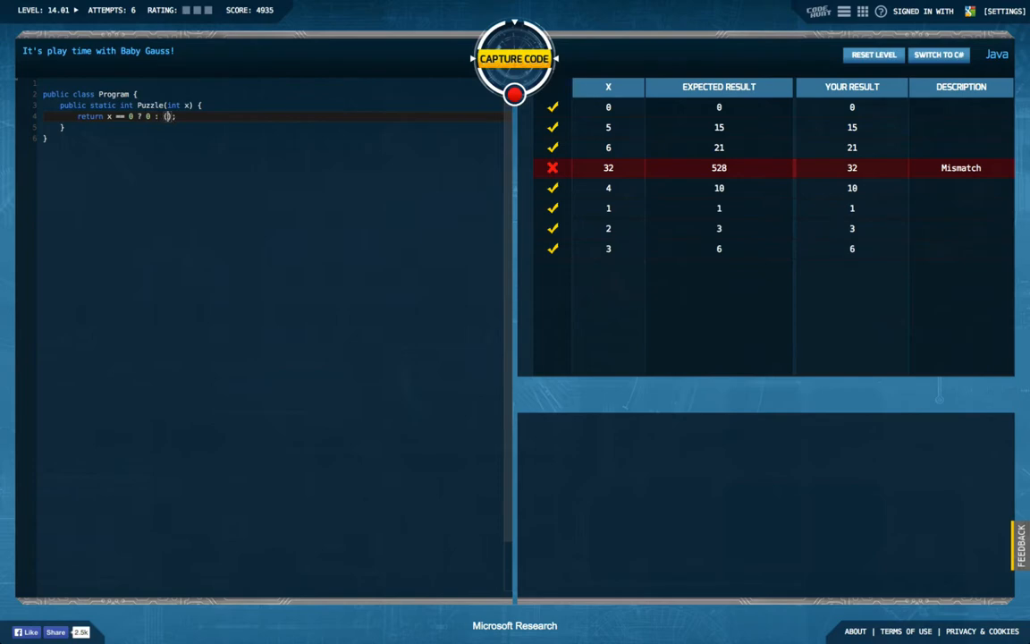
type("x +")
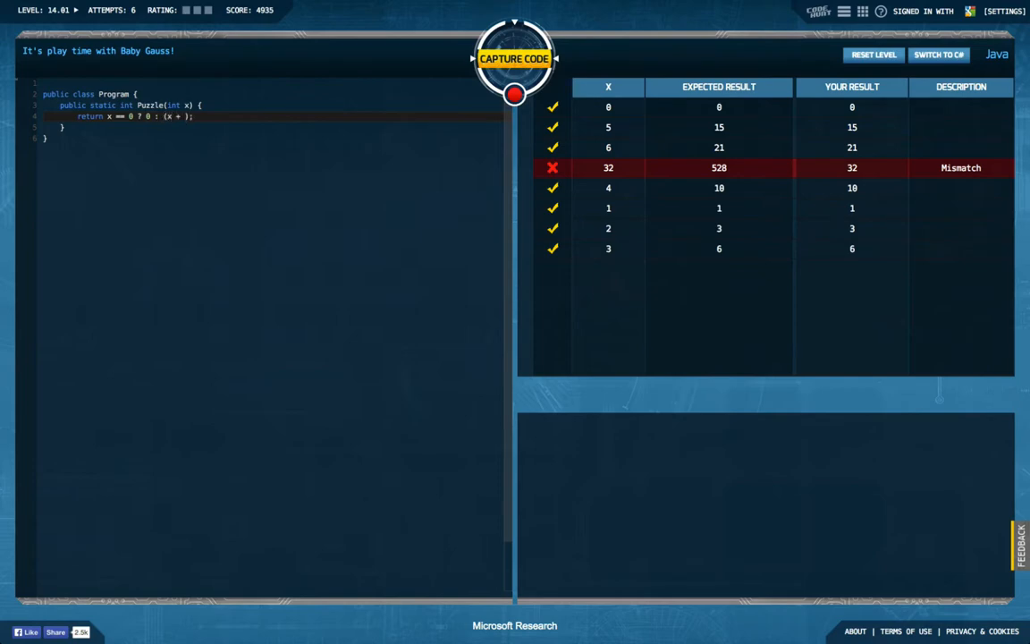
type("Puzzle()")
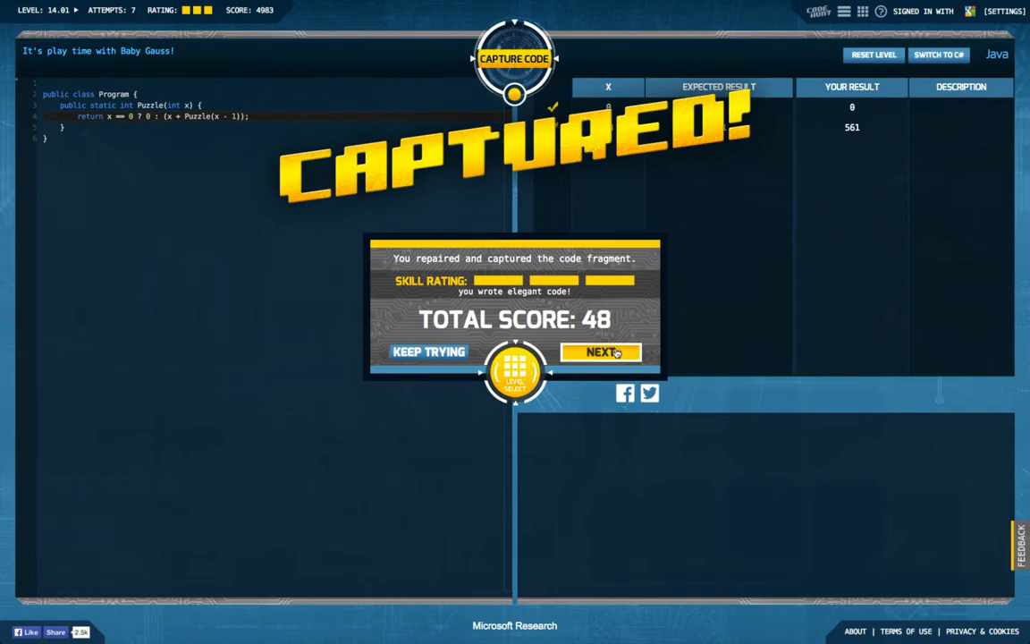
Advance to level 14.02 and test its starter code, which mismatches at x=32 expecting 16400.
left_click(599, 353)
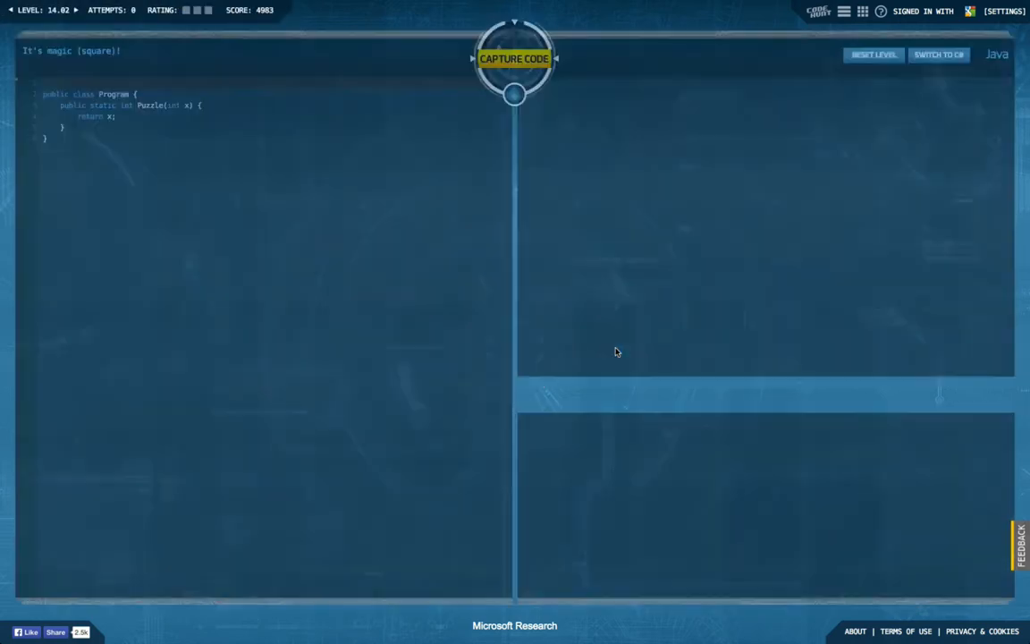
left_click(511, 56)
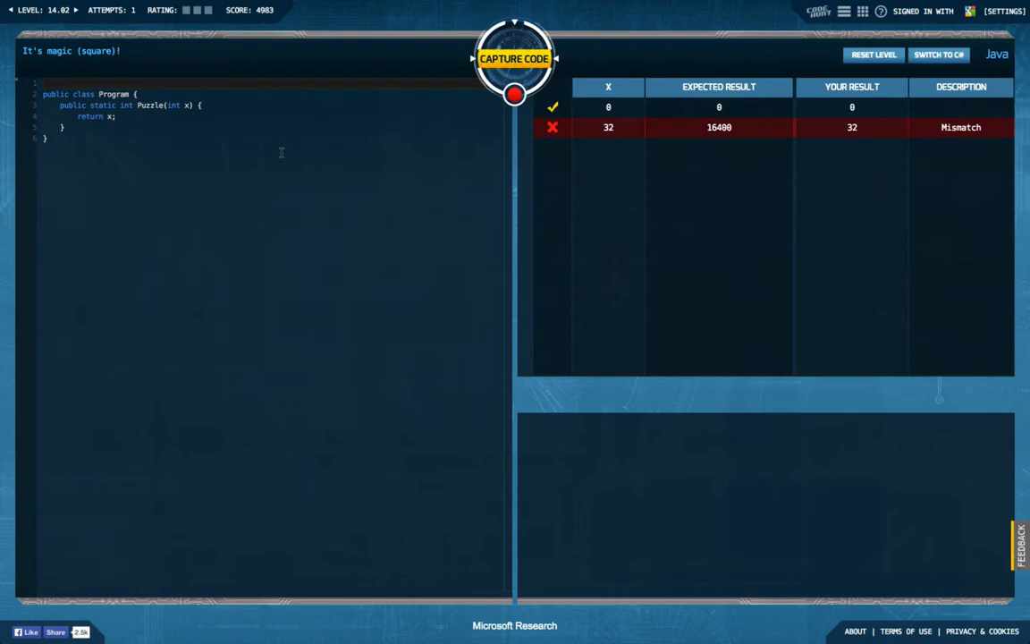
Insert if lines after the method header returning 1, 4, 9 and 16 for x of 1 to 4.
left_click(218, 105)
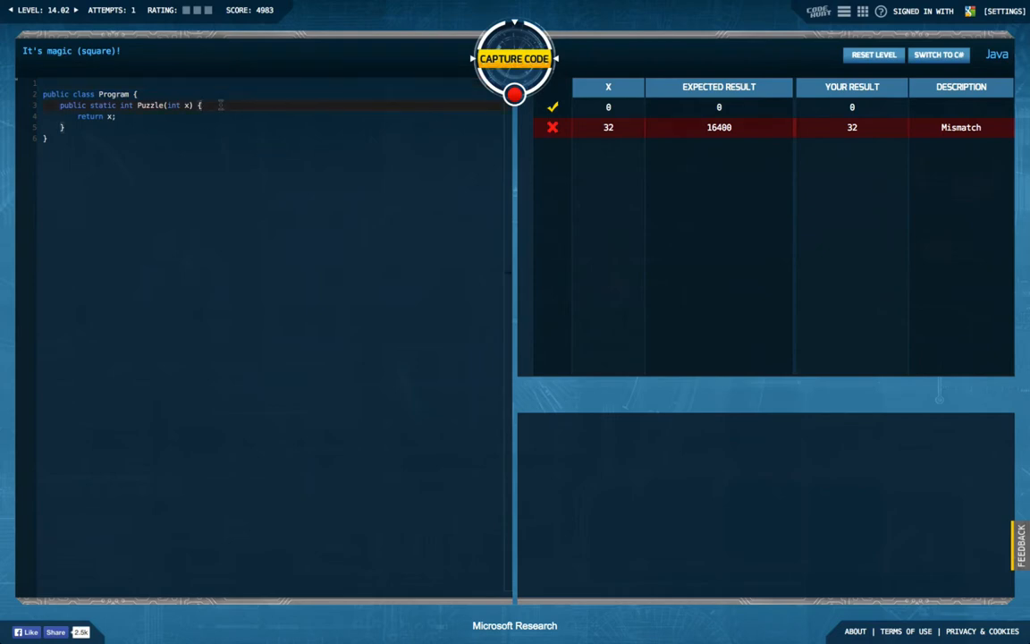
key("Enter")
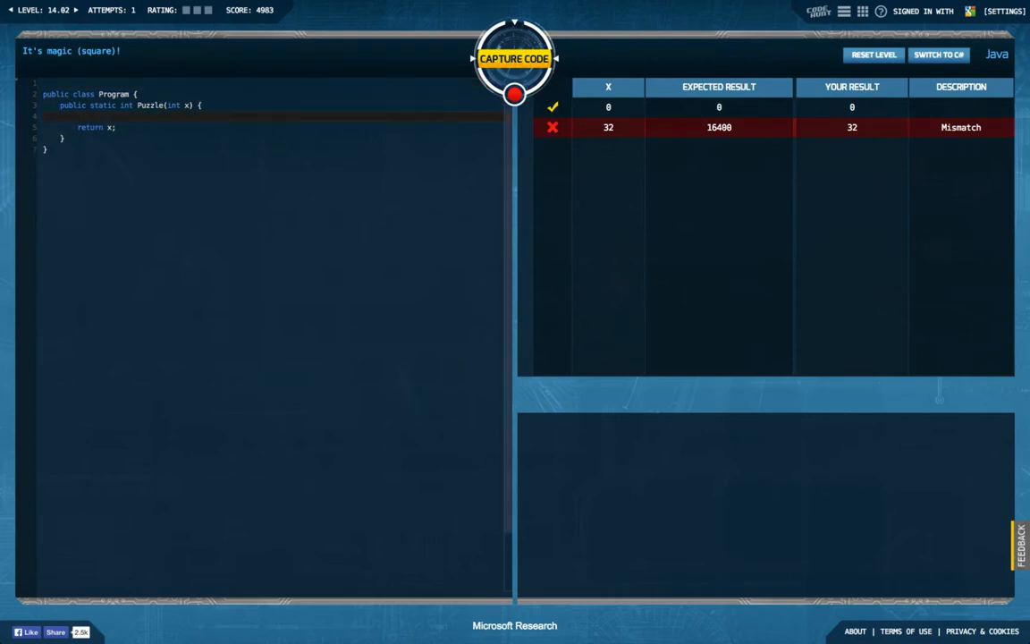
type("if ()")
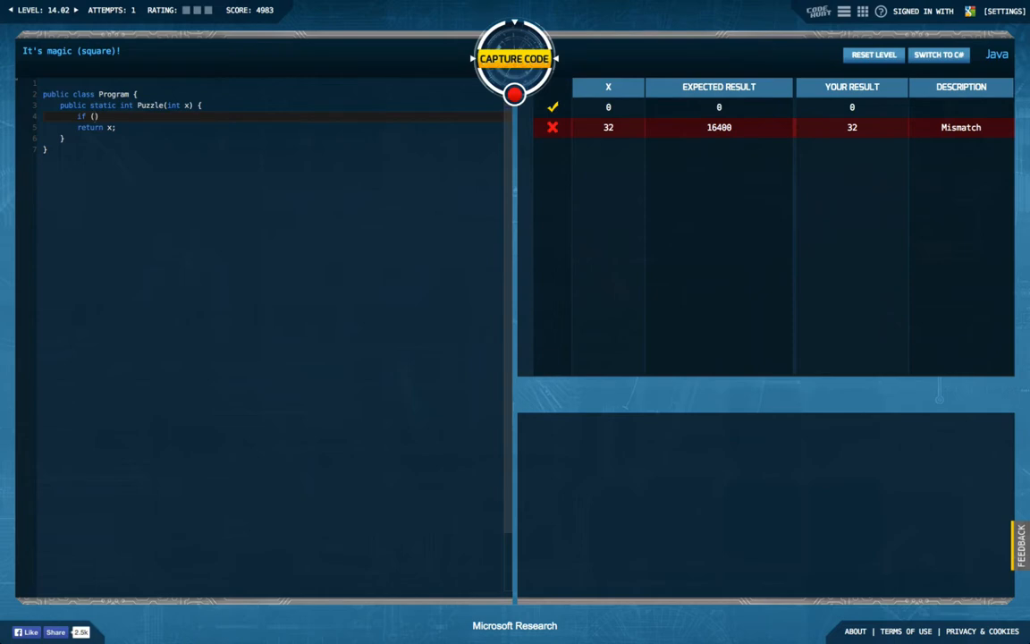
type("x == 1")
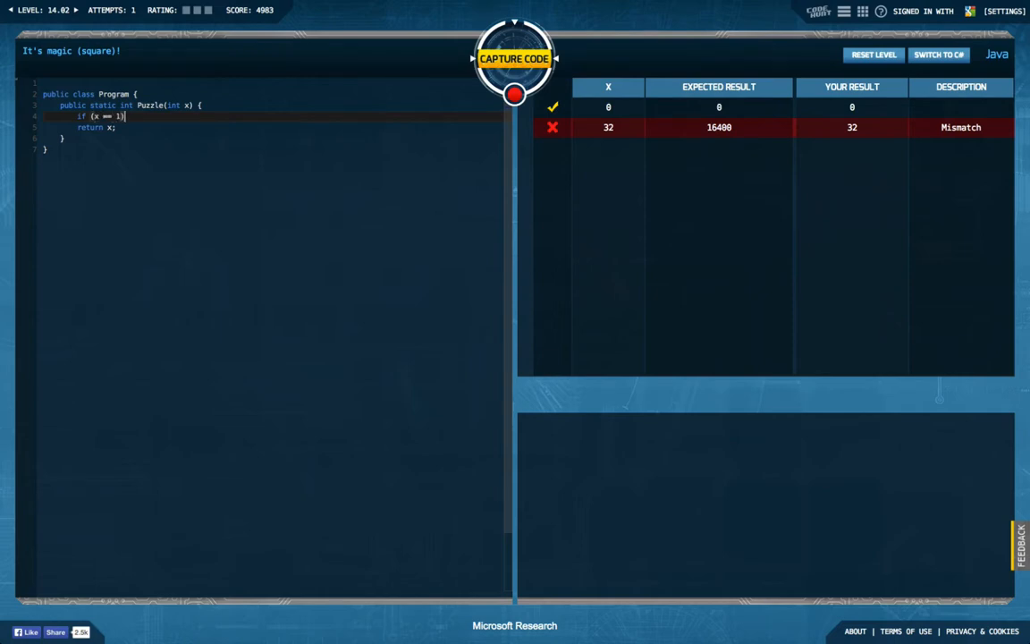
type("return 1;")
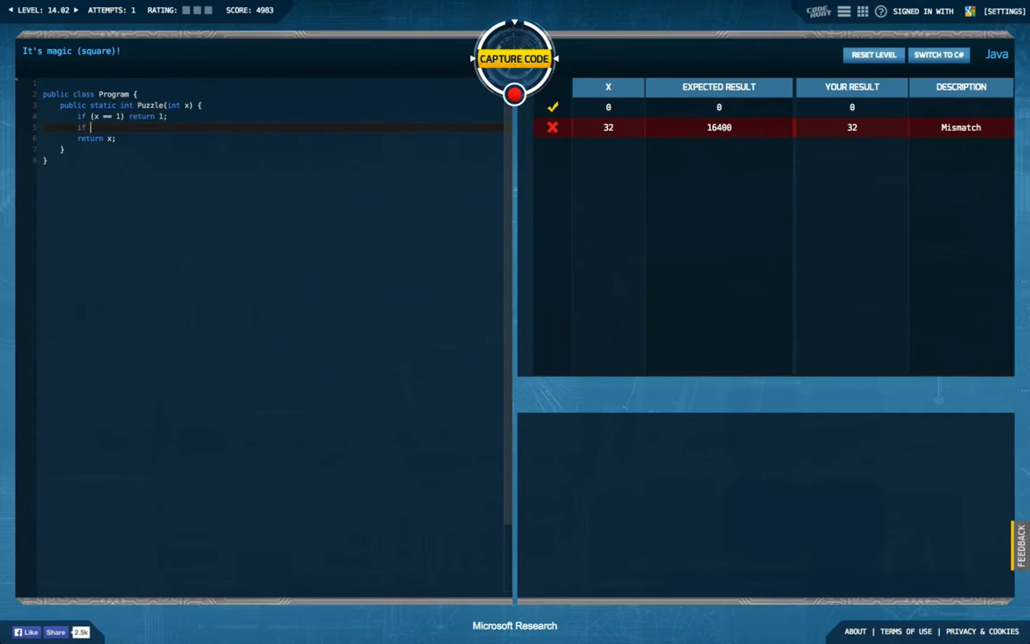
type("(x == 2) re")
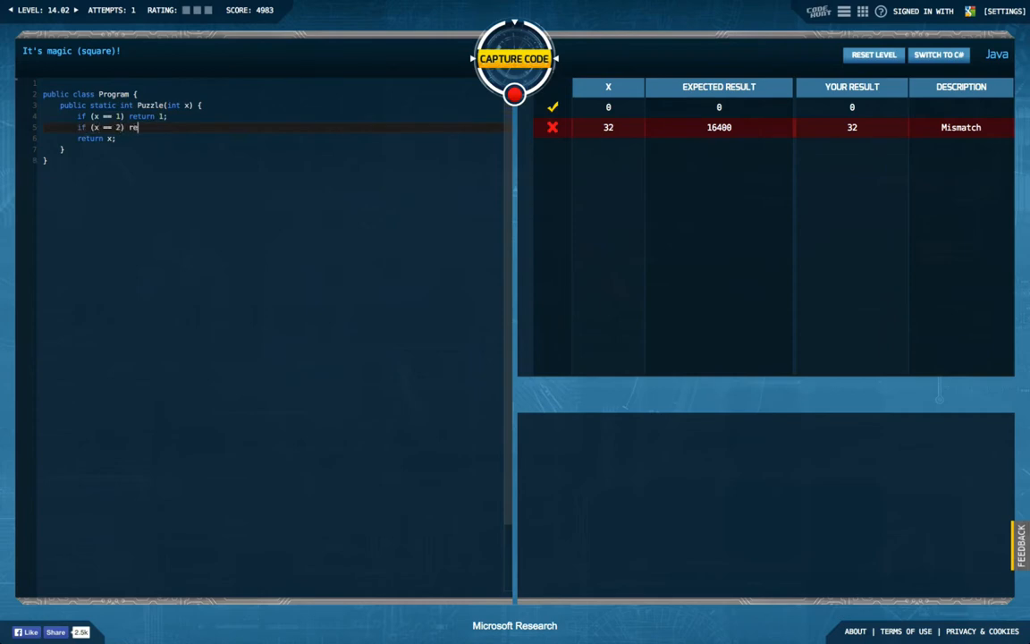
type("turn 4;")
type("if (x == 4) return")
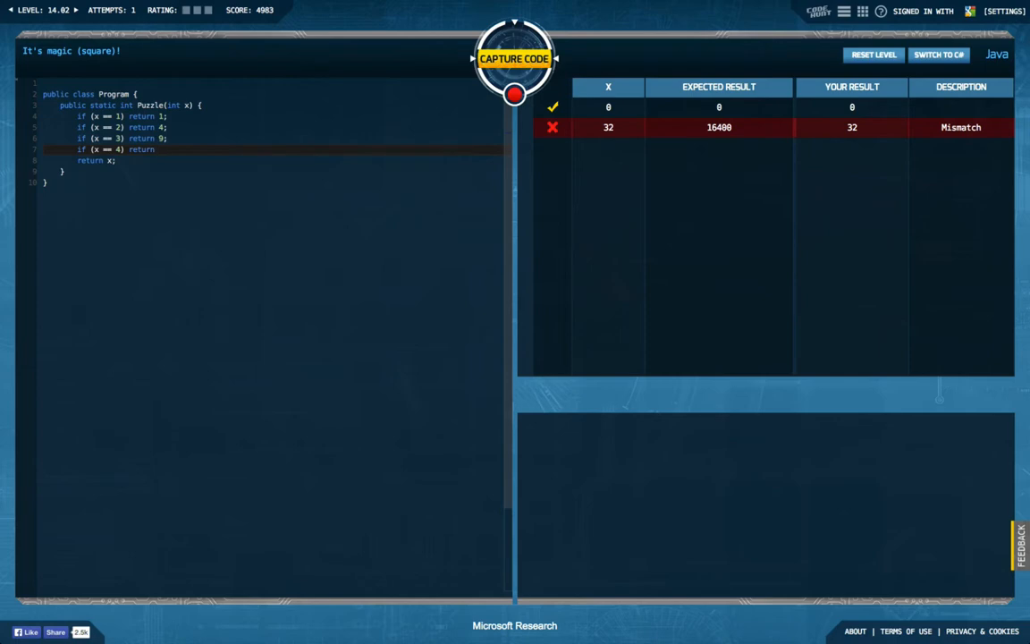
type("16;")
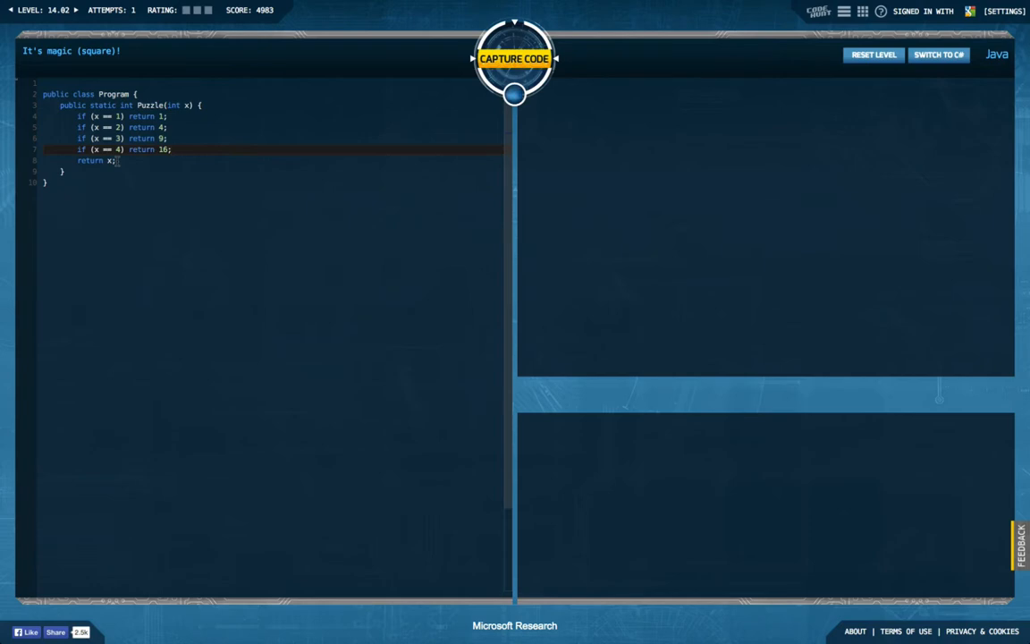
Test the cases, correct returns to 1, 5, 15, 34 and add placeholder lines for x == 5, 6, 7.
left_click(515, 61)
type("6")
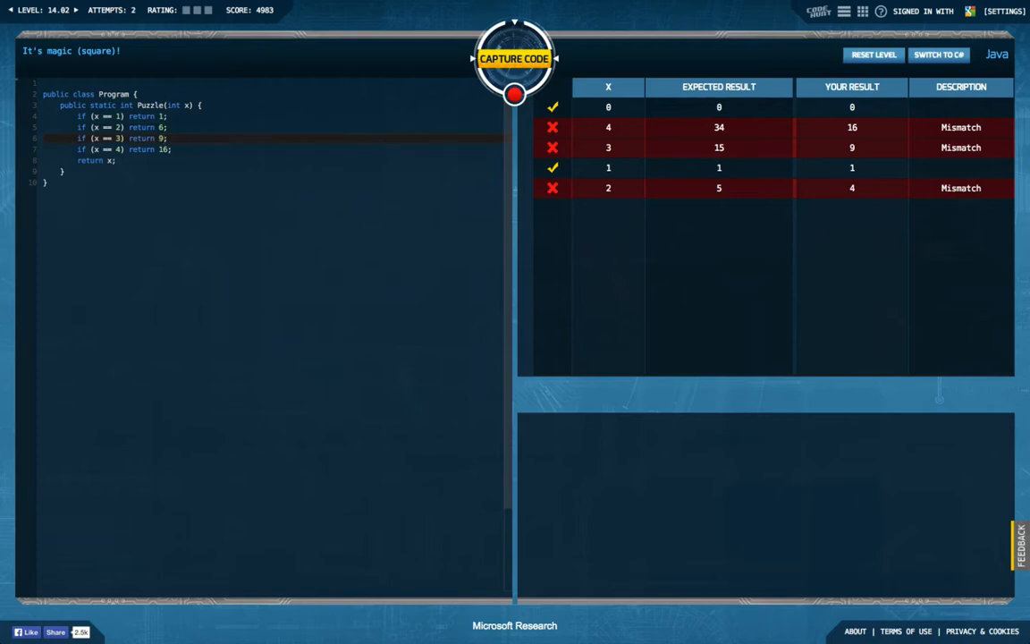
type("5")
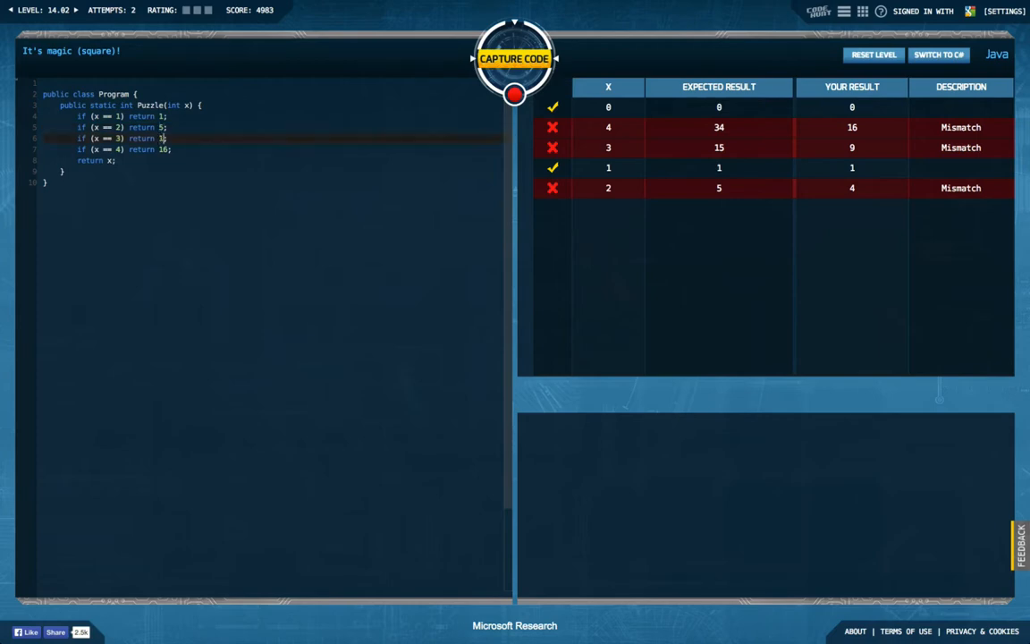
type("15")
left_click(287, 148)
type("34")
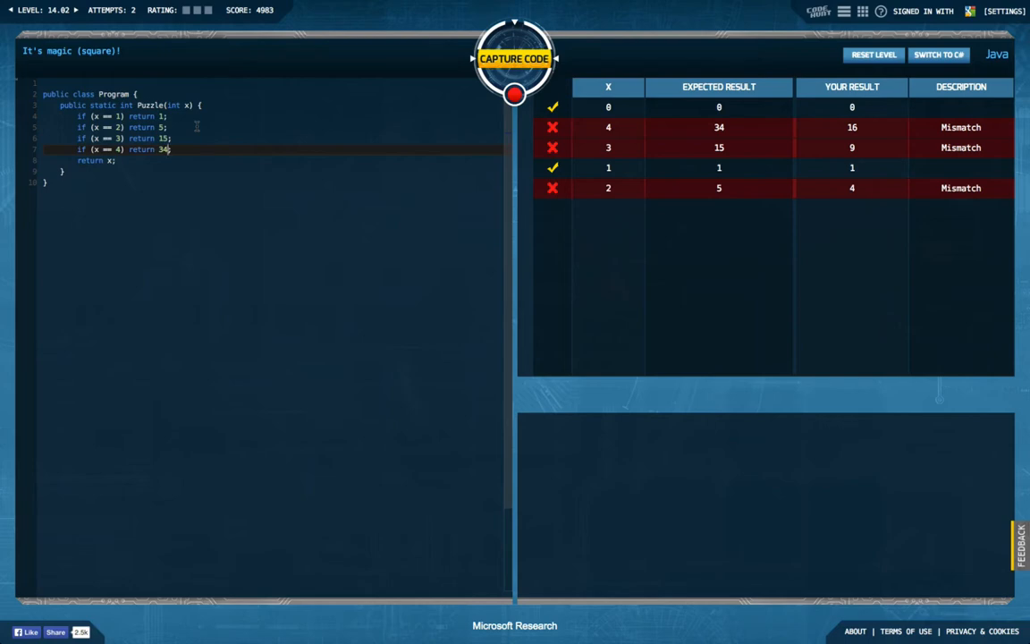
key("Enter")
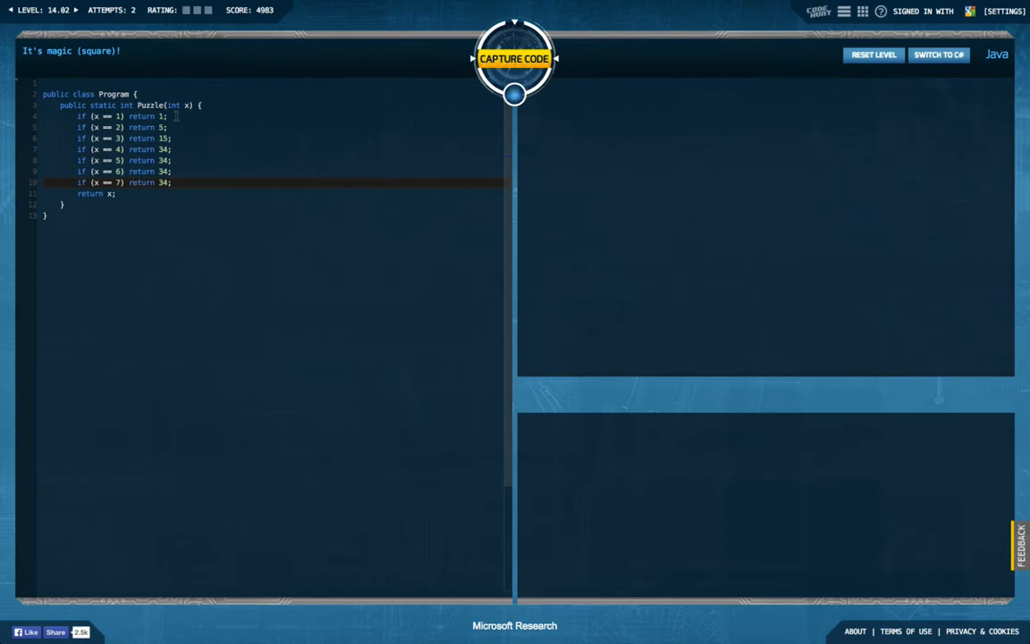
Test the extended cases and set x == 5, 6, 7 to return 65, 111 and 175.
left_click(515, 61)
type("65")
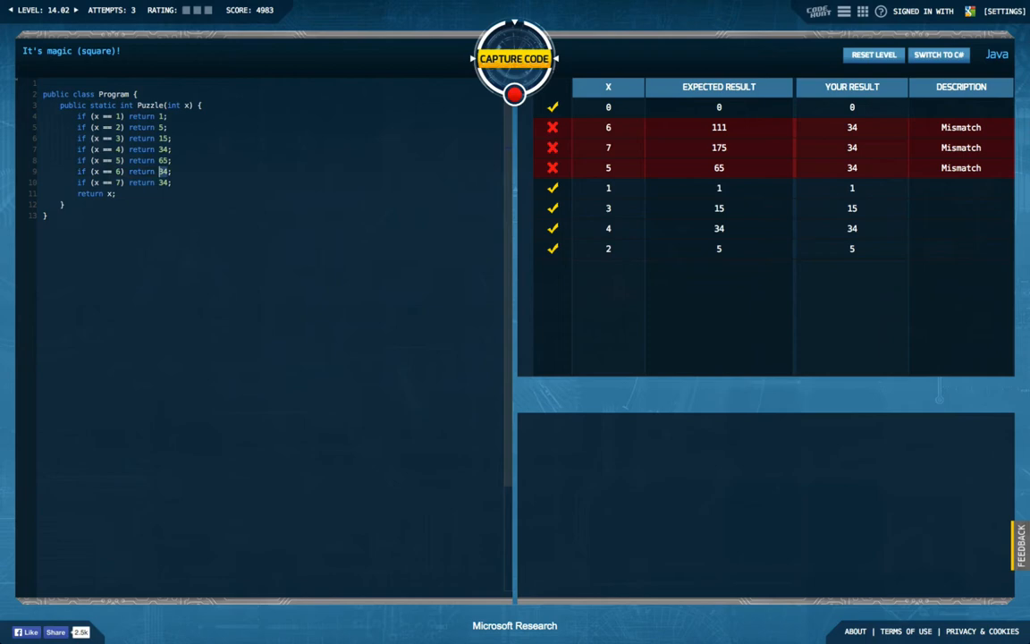
type("111")
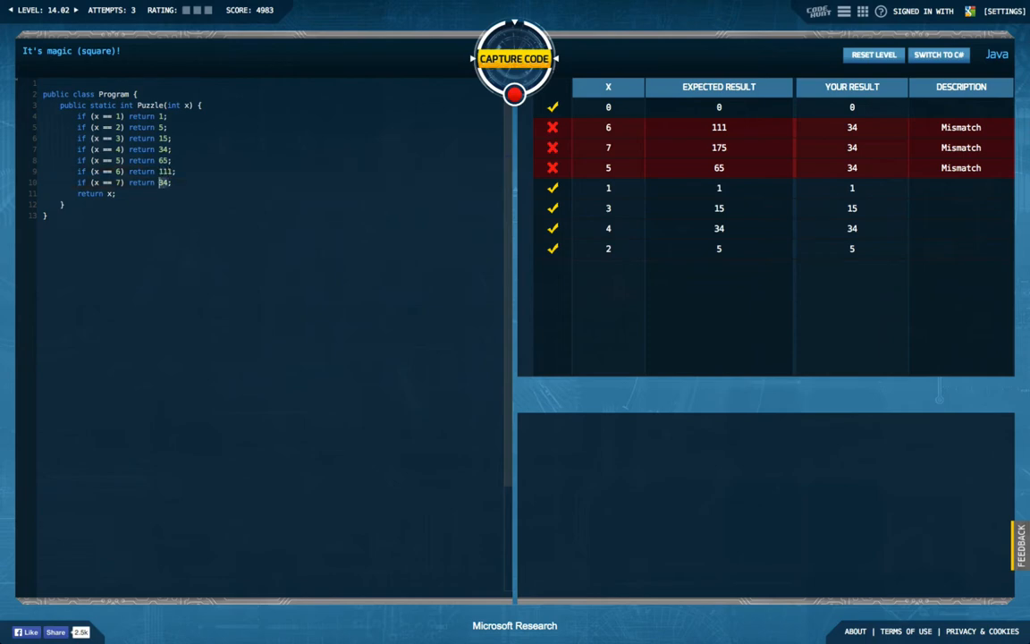
type("175")
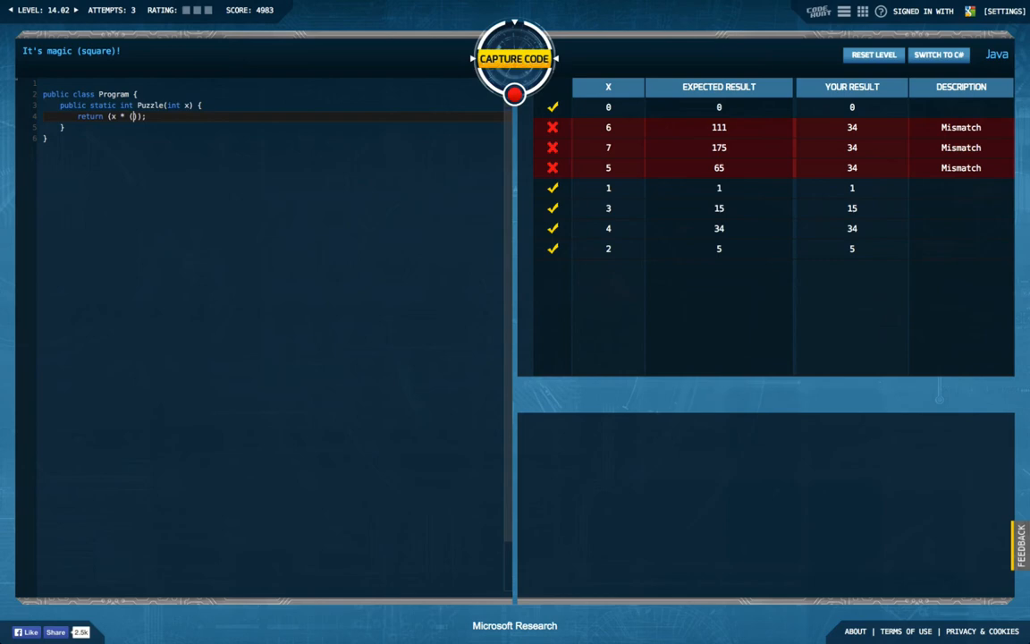
Return the one-line formula (x * (x * x + 1)) / 2 and capture level 14.02.
type("(x * x + 1")
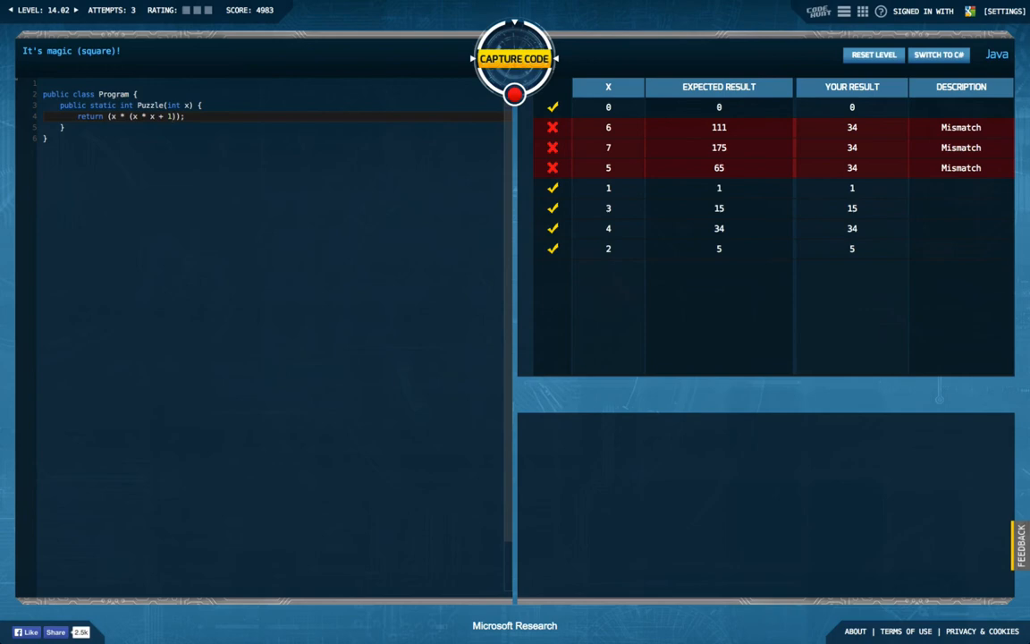
type("/ 2")
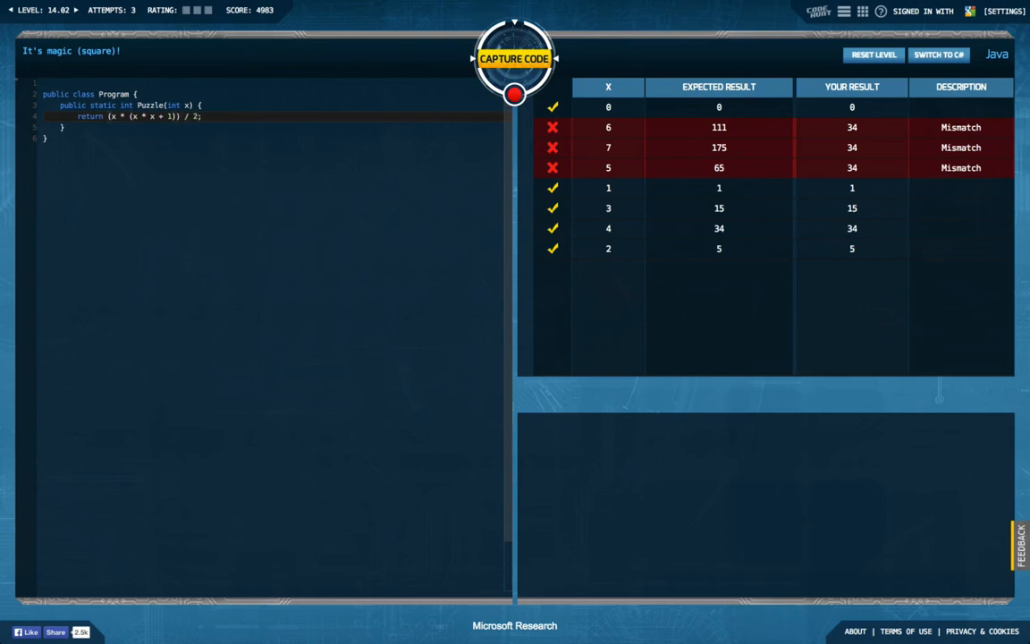
left_click(515, 61)
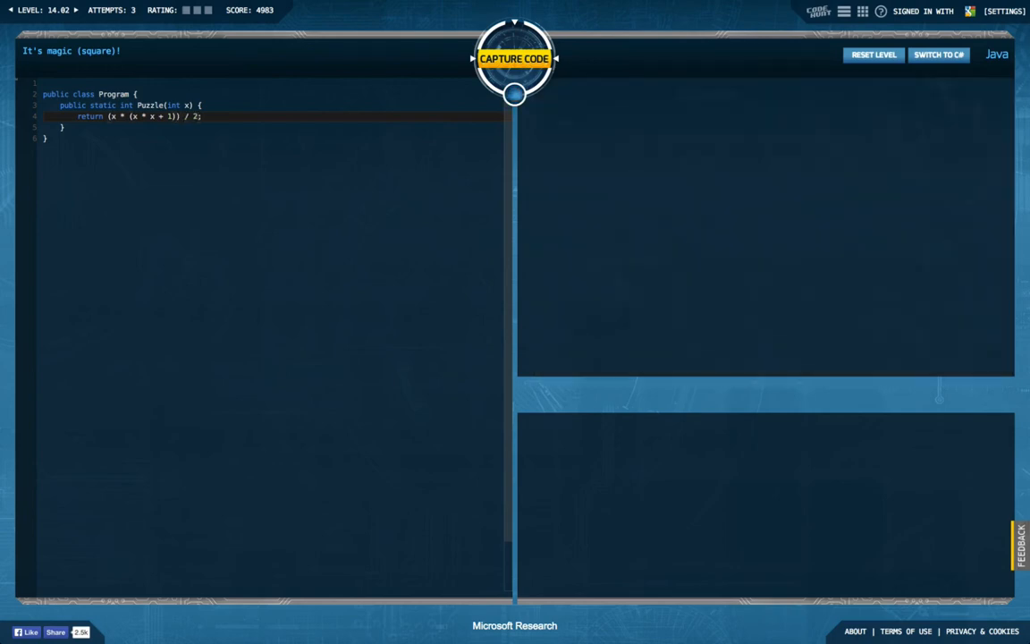
left_click(515, 61)
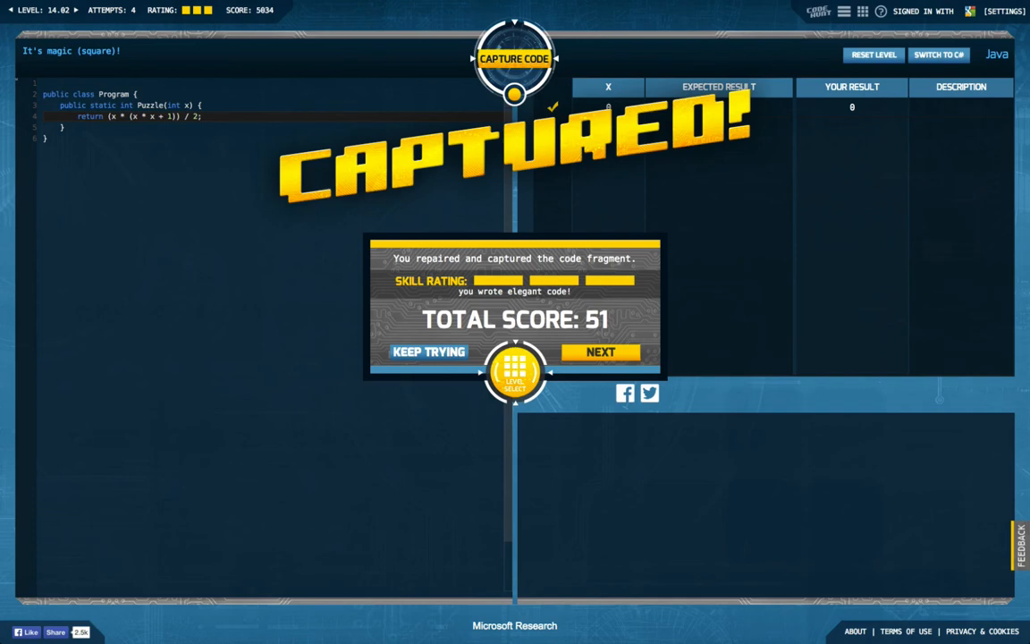
mouse_move(271, 247)
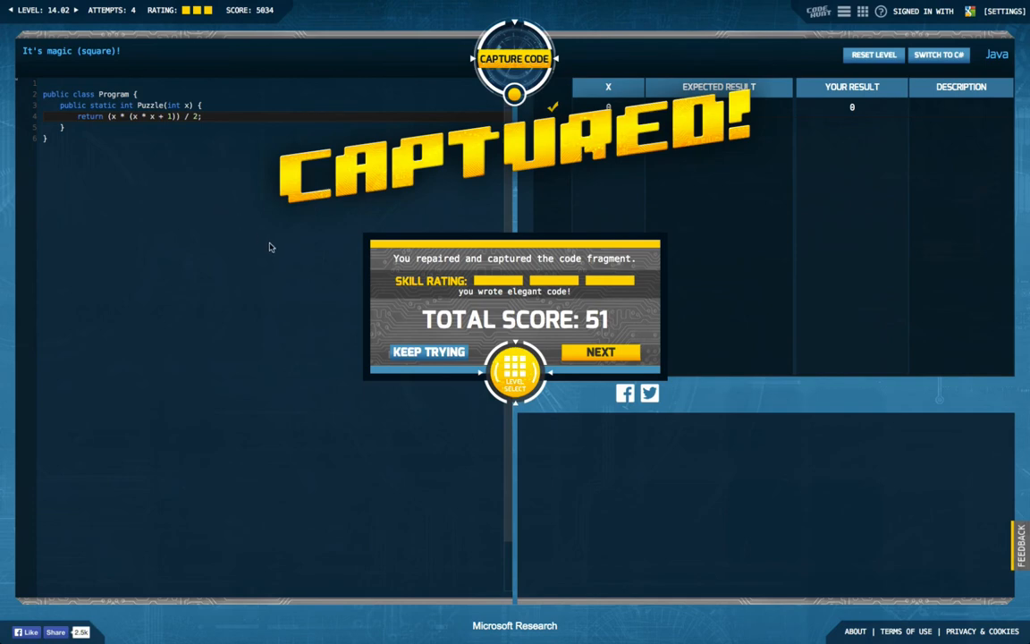